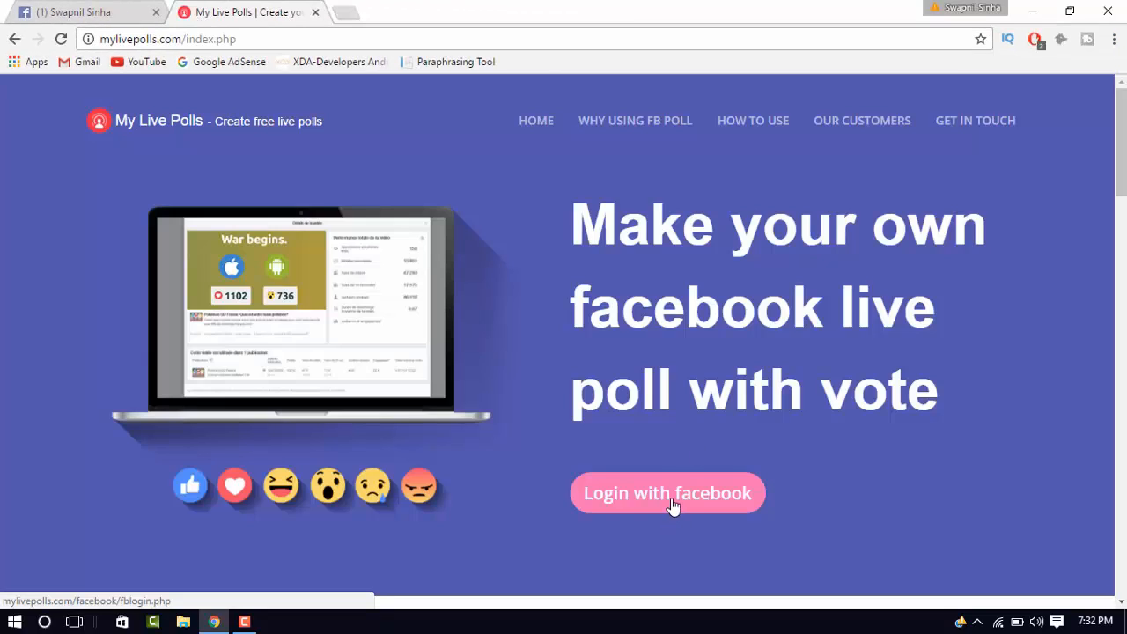
# Sign in with Facebook and approve the HTC Sense app's permissions.
pyautogui.click(667, 493)
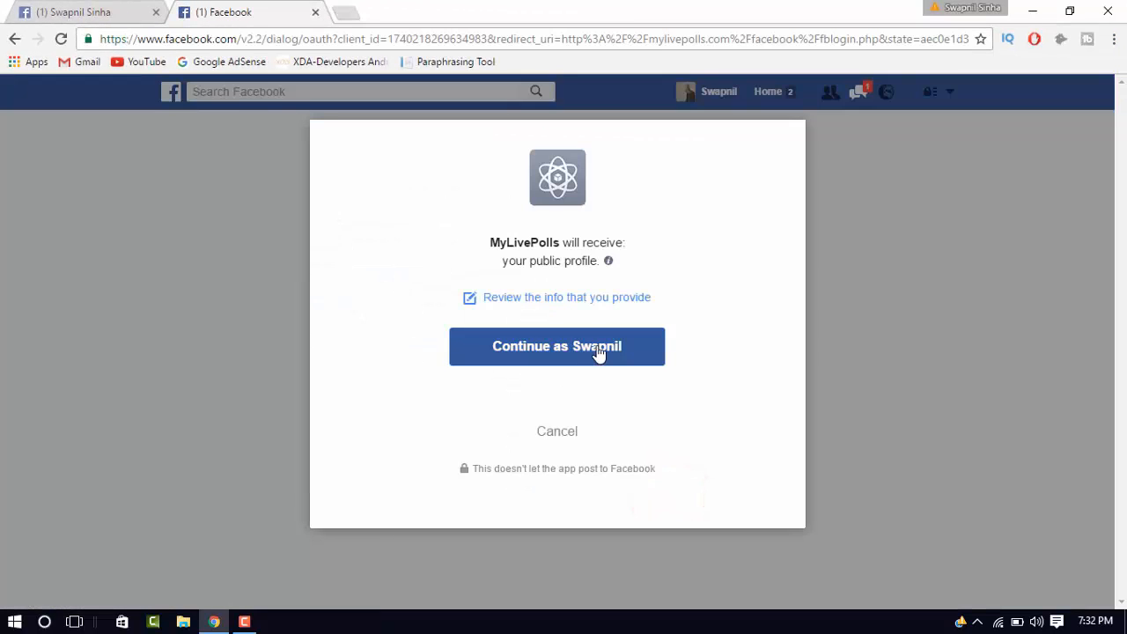
pyautogui.click(557, 345)
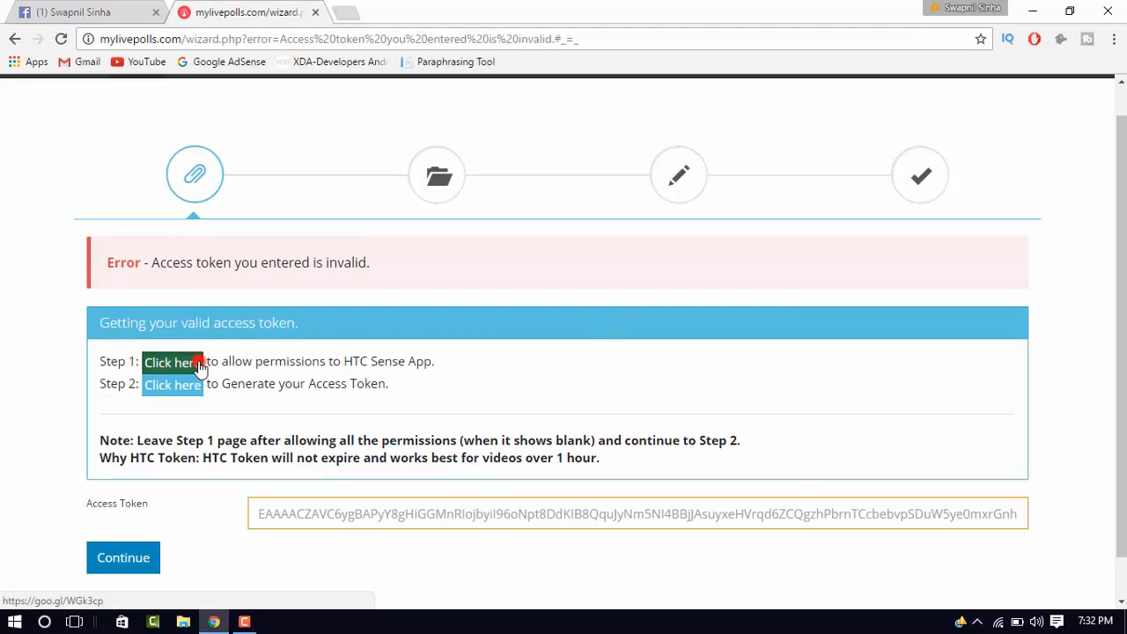
pyautogui.click(172, 362)
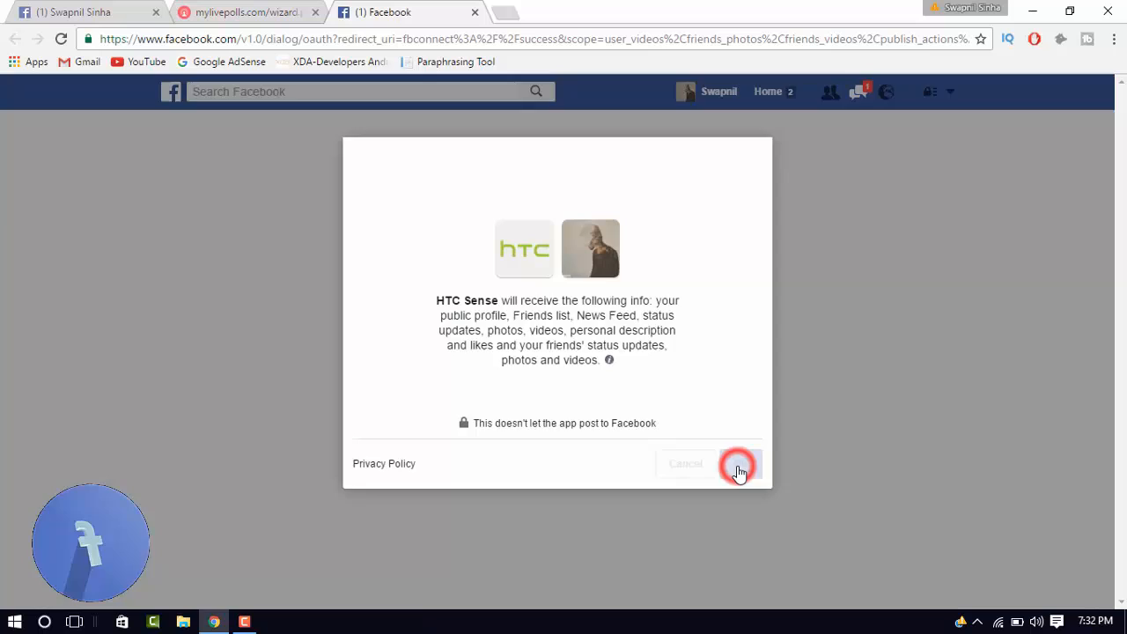
pyautogui.click(740, 465)
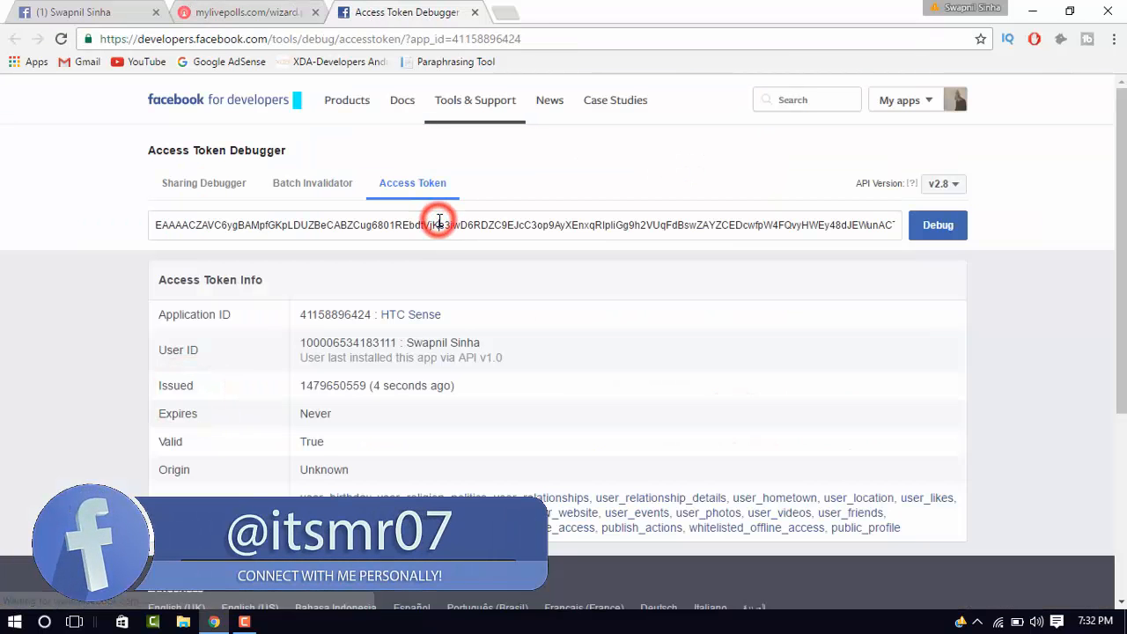
# Copy the generated access token from the debugger and paste it into the Access Token field.
pyautogui.rightClick(436, 225)
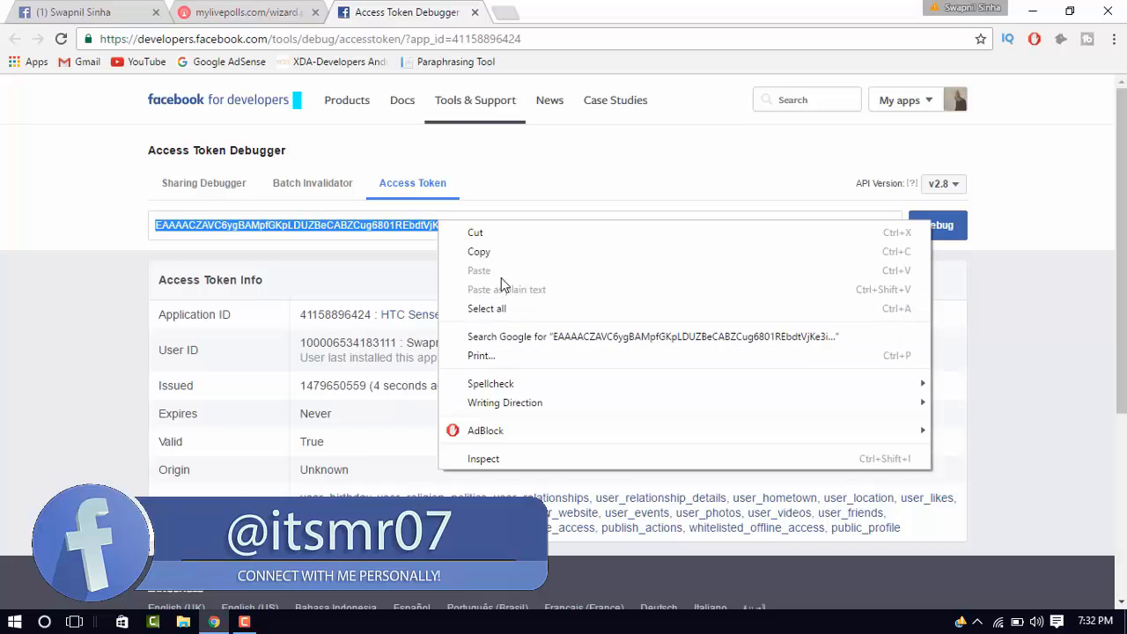
pyautogui.click(246, 10)
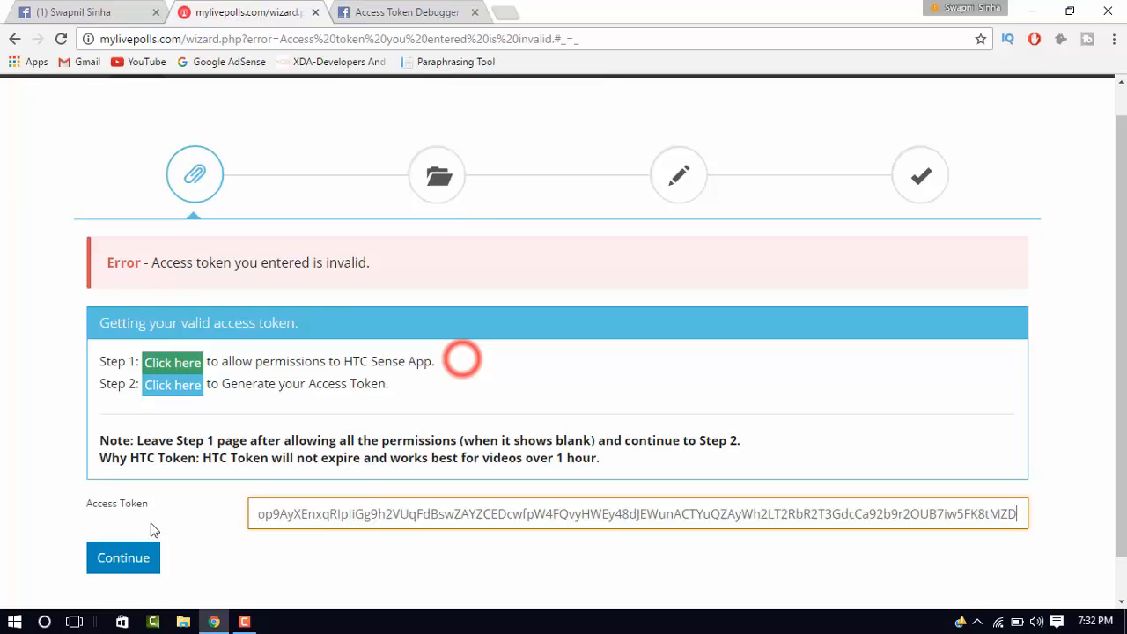
pyautogui.click(123, 556)
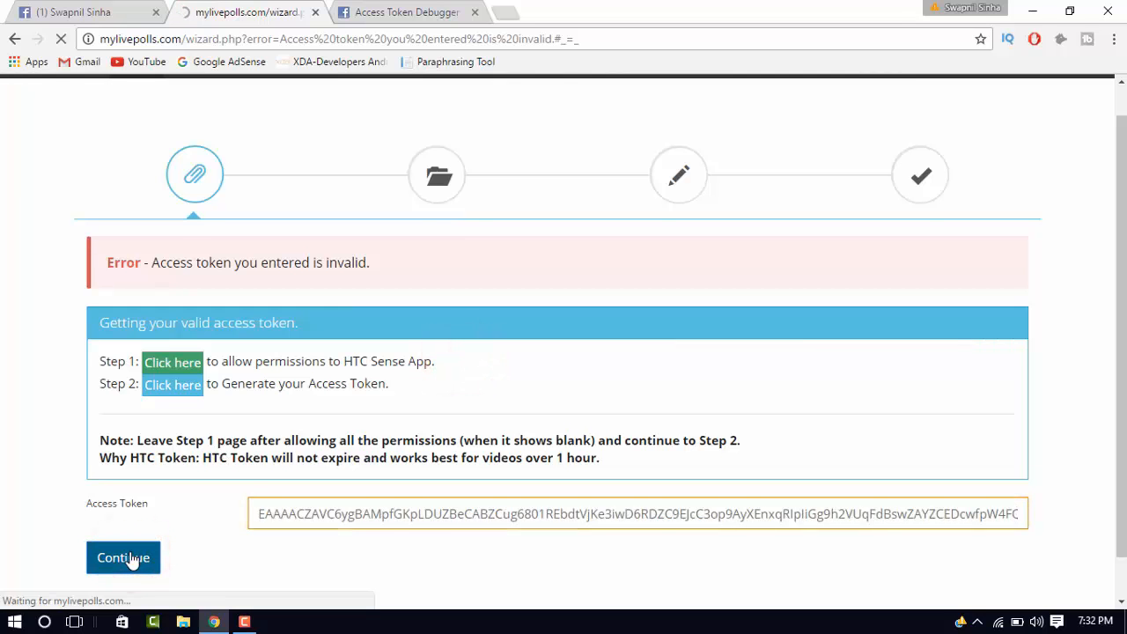
# Submit the token and locate the Dog vs Cat template among the poll templates.
pyautogui.click(124, 557)
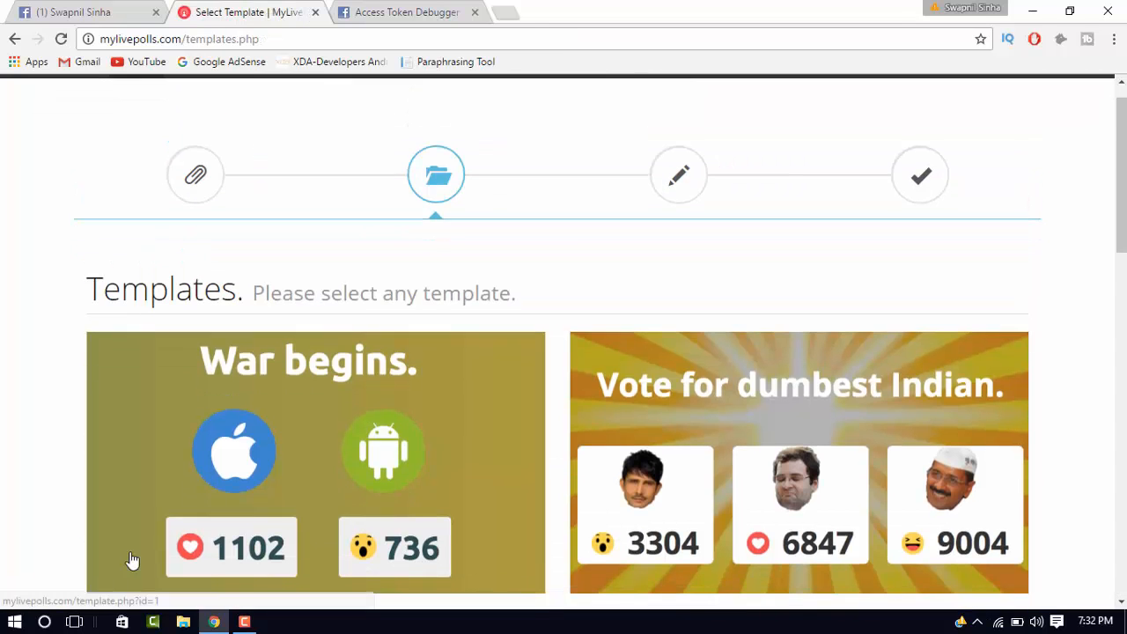
pyautogui.scroll(-3)
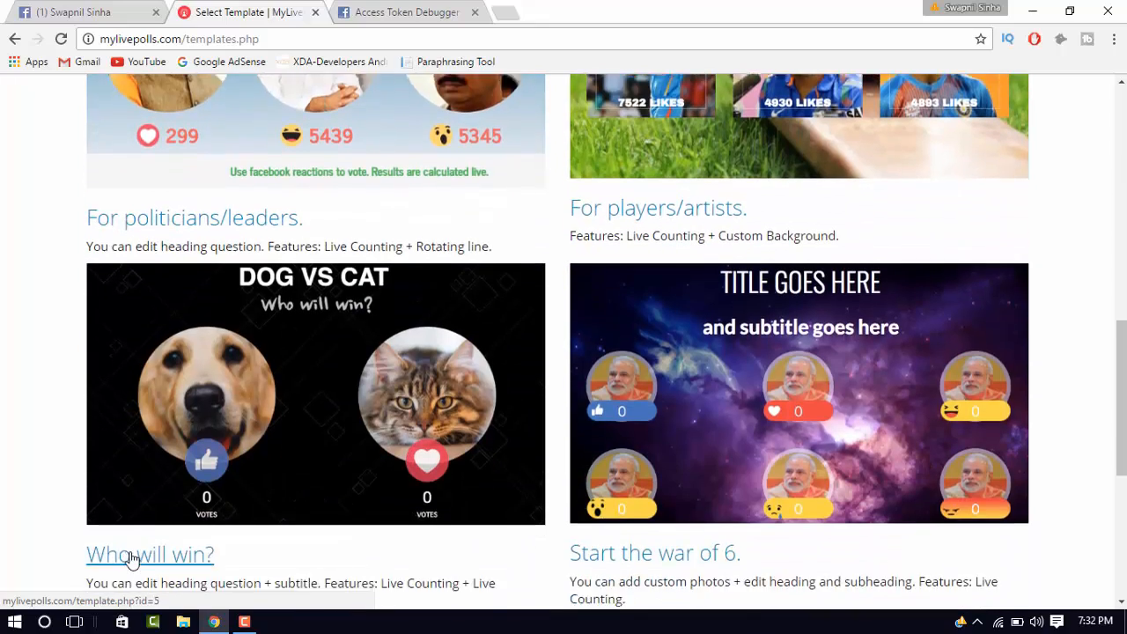
pyautogui.scroll(-3)
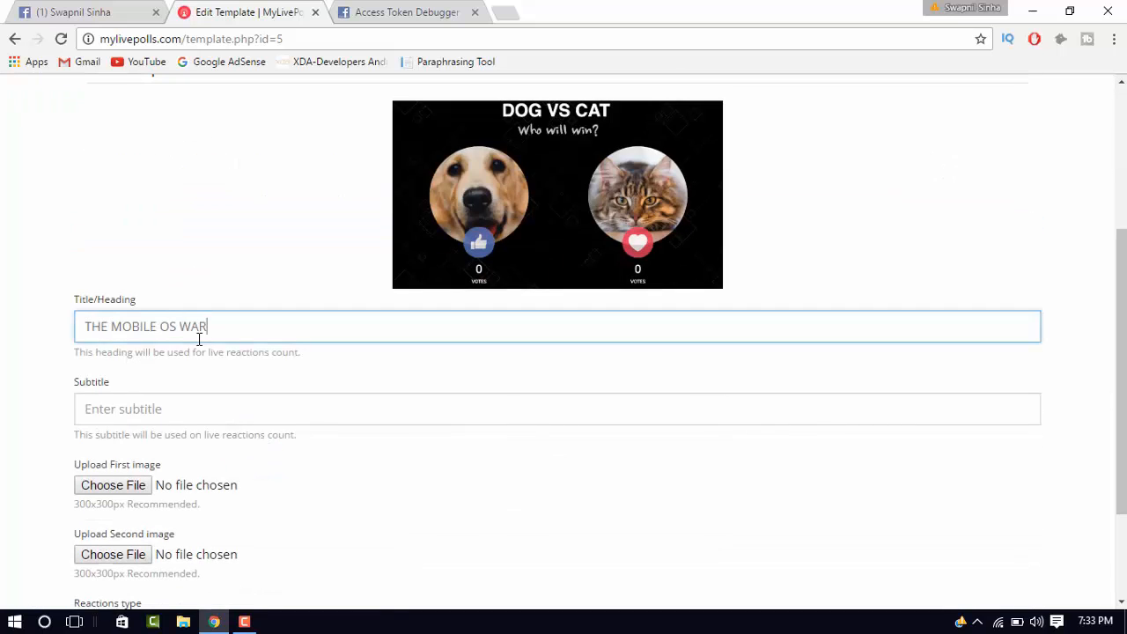
# Build THE MOBILE OS WAR! poll with Android and Apple pictures uploaded and continue to its preview.
pyautogui.click(113, 484)
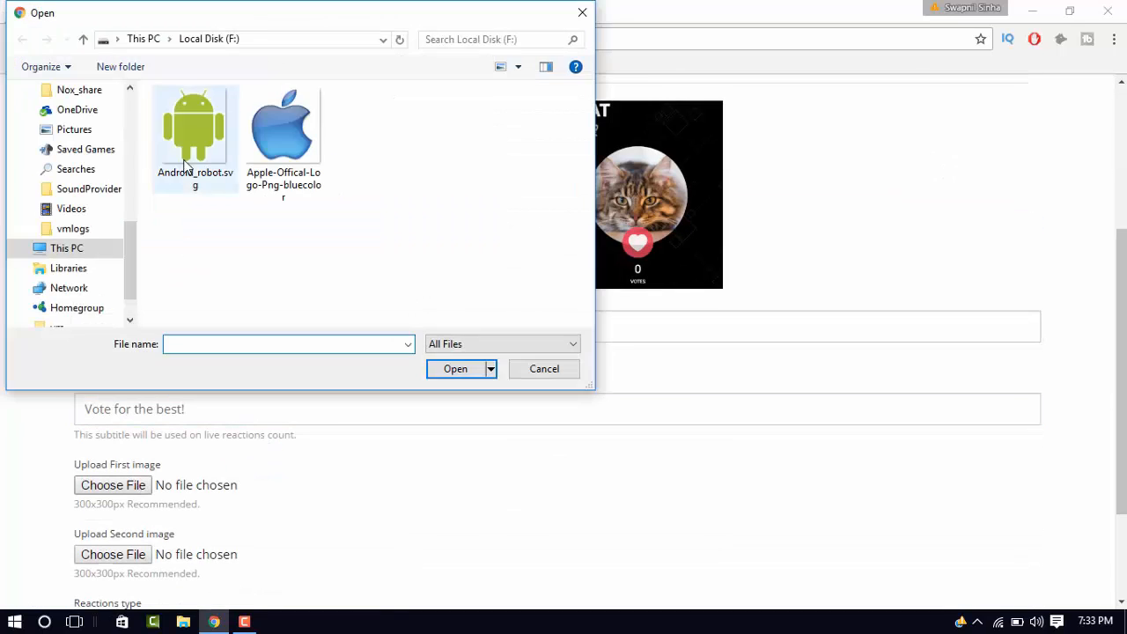
pyautogui.click(454, 368)
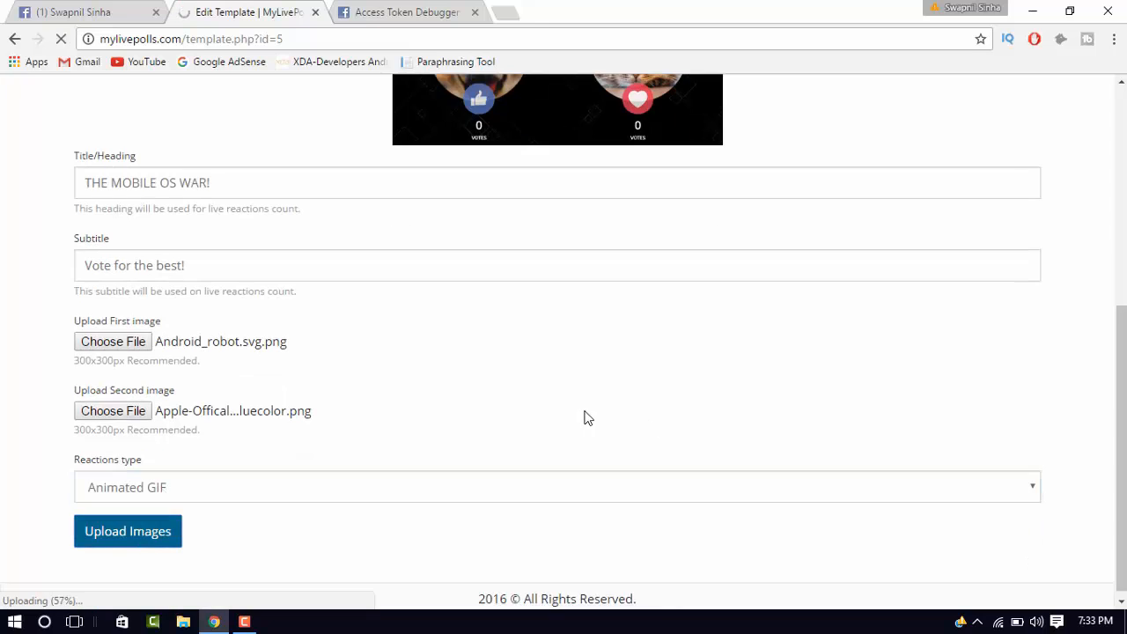
pyautogui.click(127, 530)
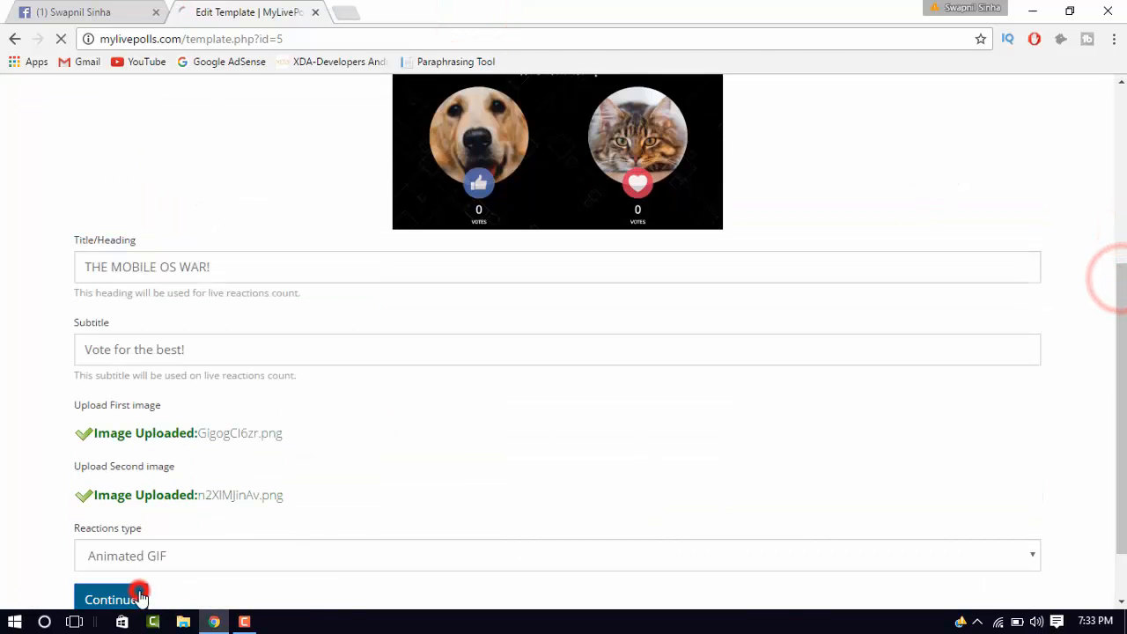
pyautogui.click(114, 599)
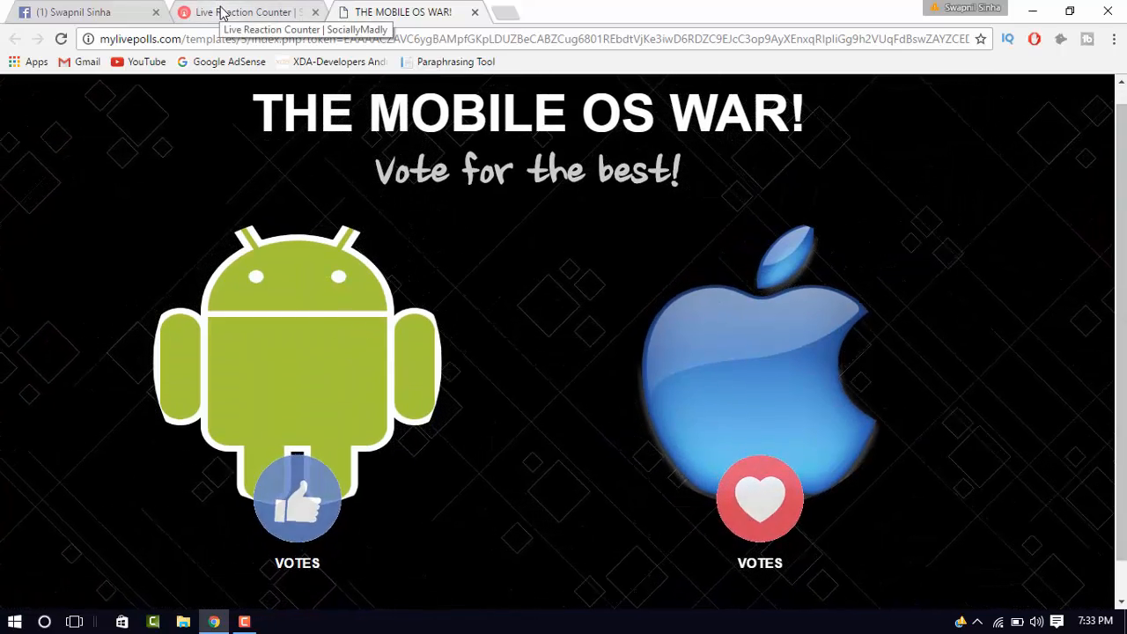
# Generate a stream key, choosing Share on your own Timeline for the live video.
pyautogui.click(247, 10)
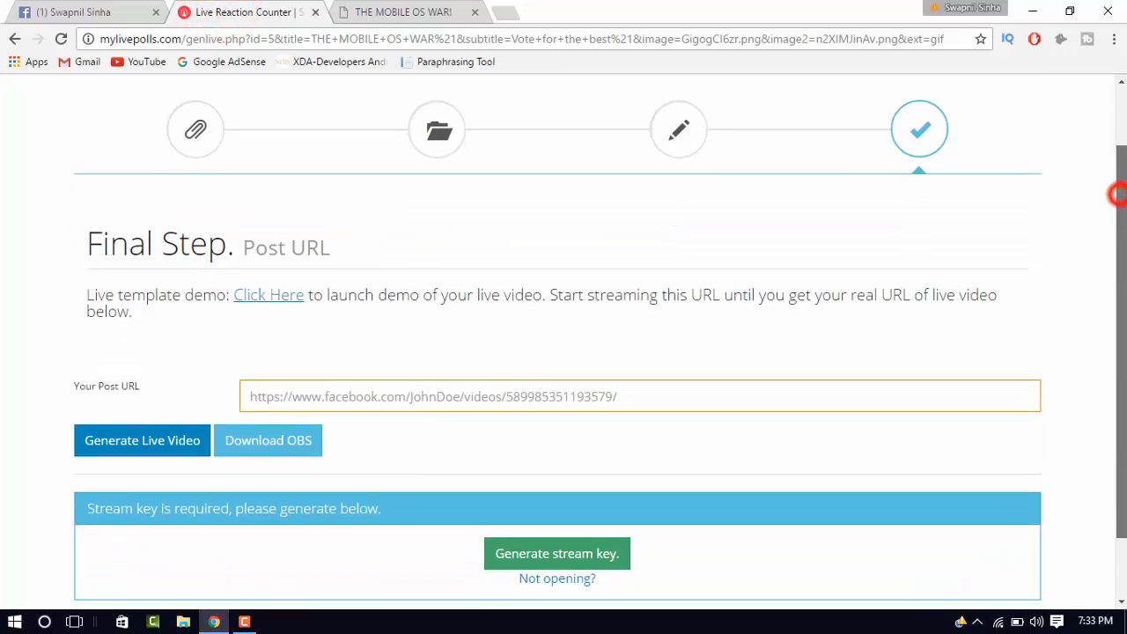
pyautogui.scroll(-3)
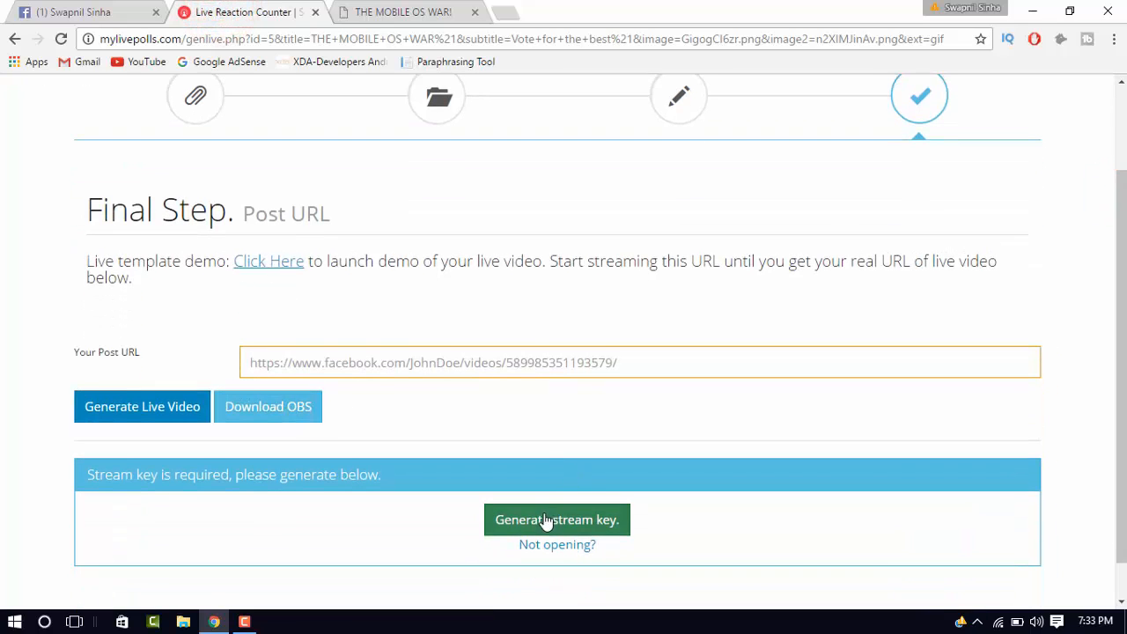
pyautogui.click(556, 520)
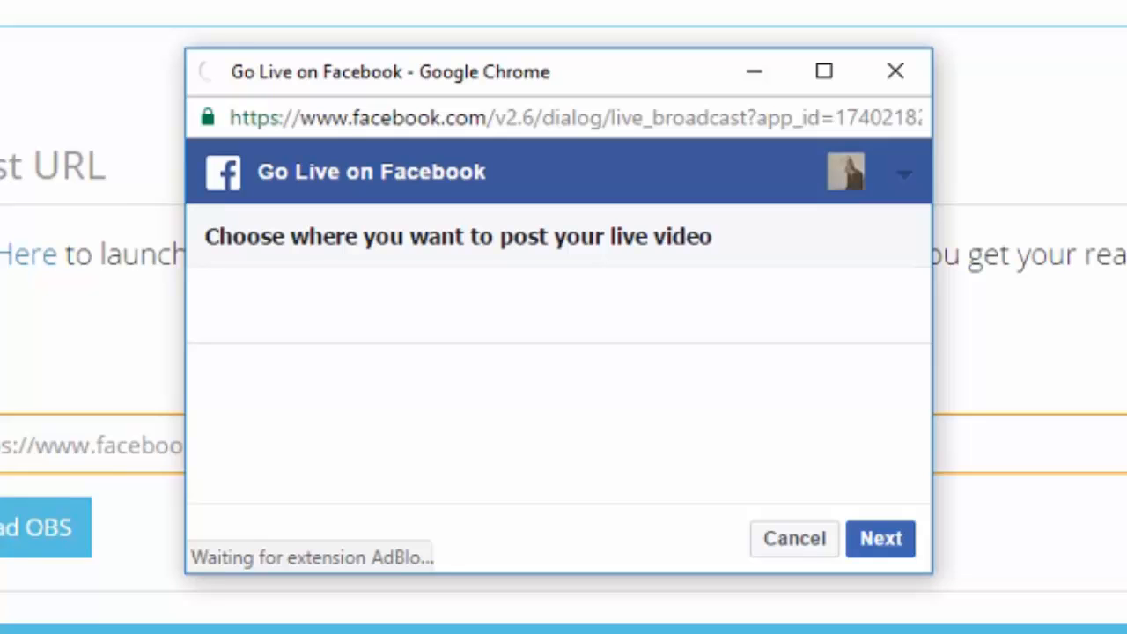
pyautogui.click(338, 303)
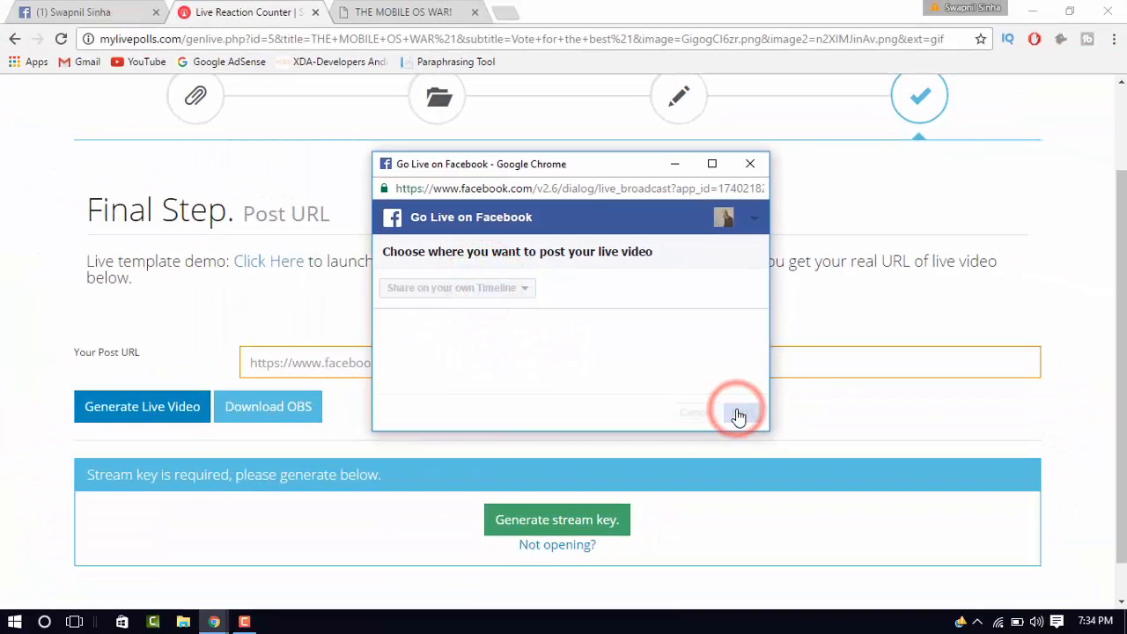
pyautogui.click(740, 412)
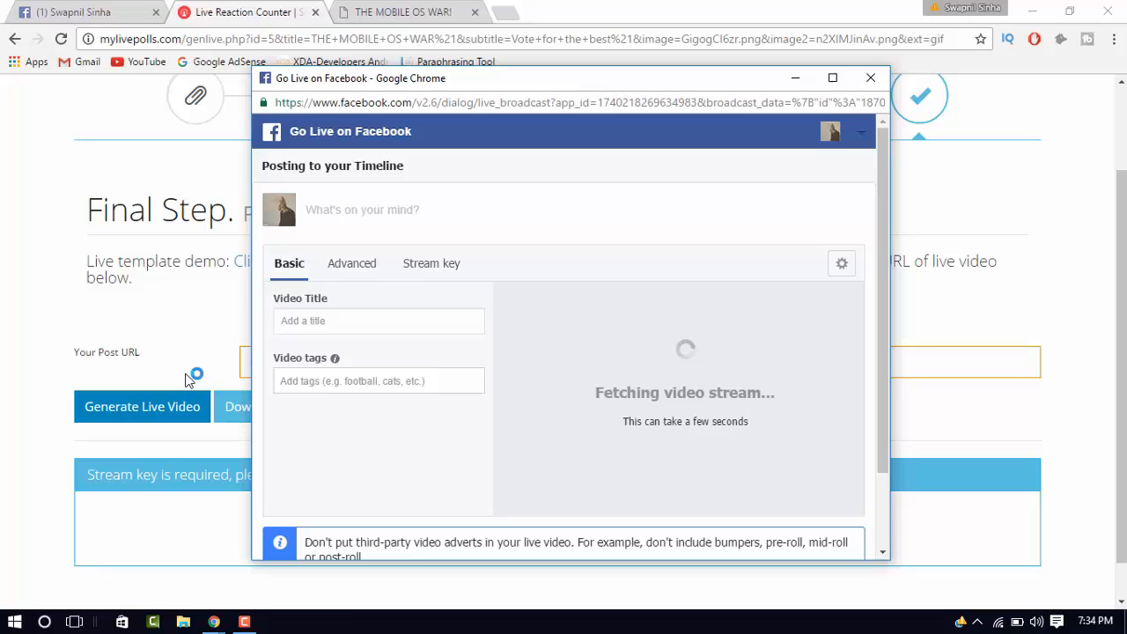
pyautogui.click(14, 621)
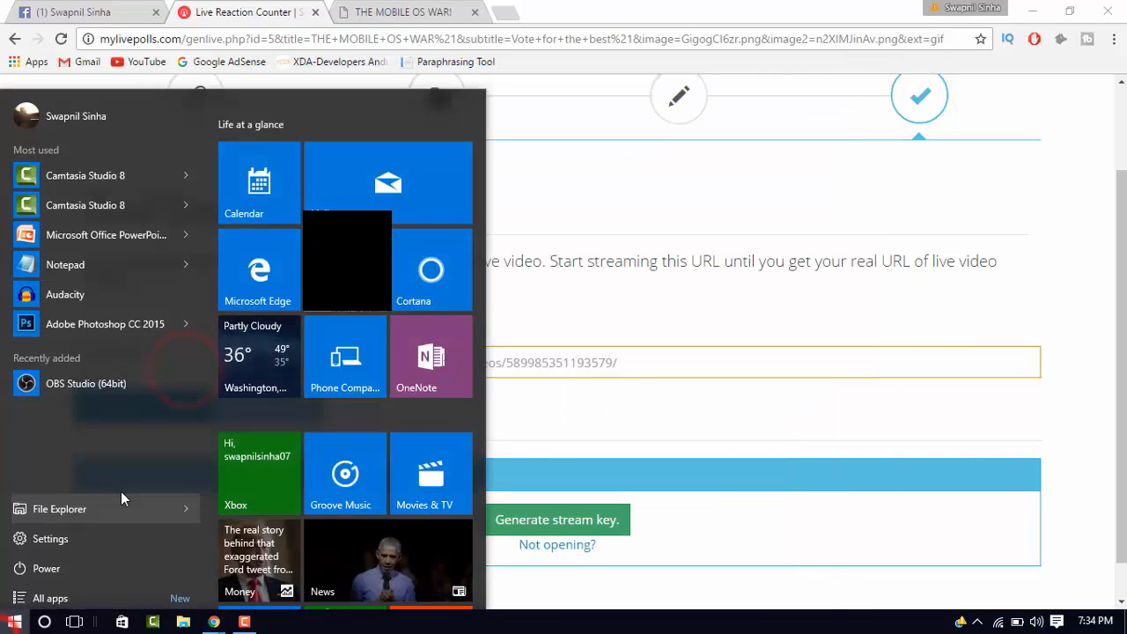
# Launch OBS Studio and set its stream service to Facebook Live with the stream key.
pyautogui.write('OBS Studio')
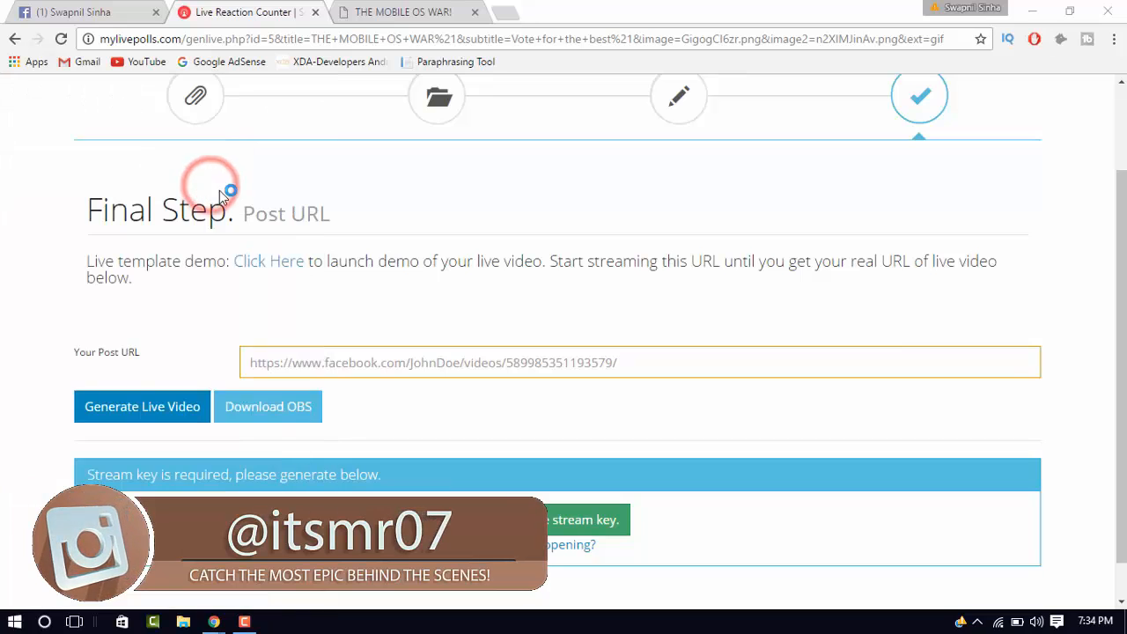
pyautogui.moveTo(377, 296)
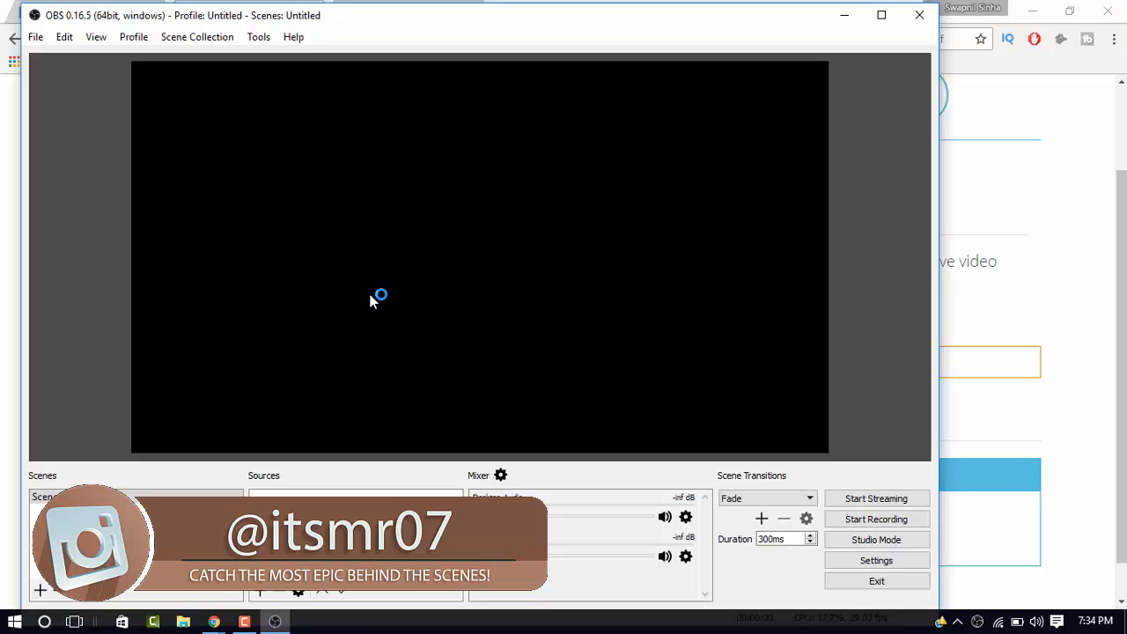
pyautogui.click(874, 559)
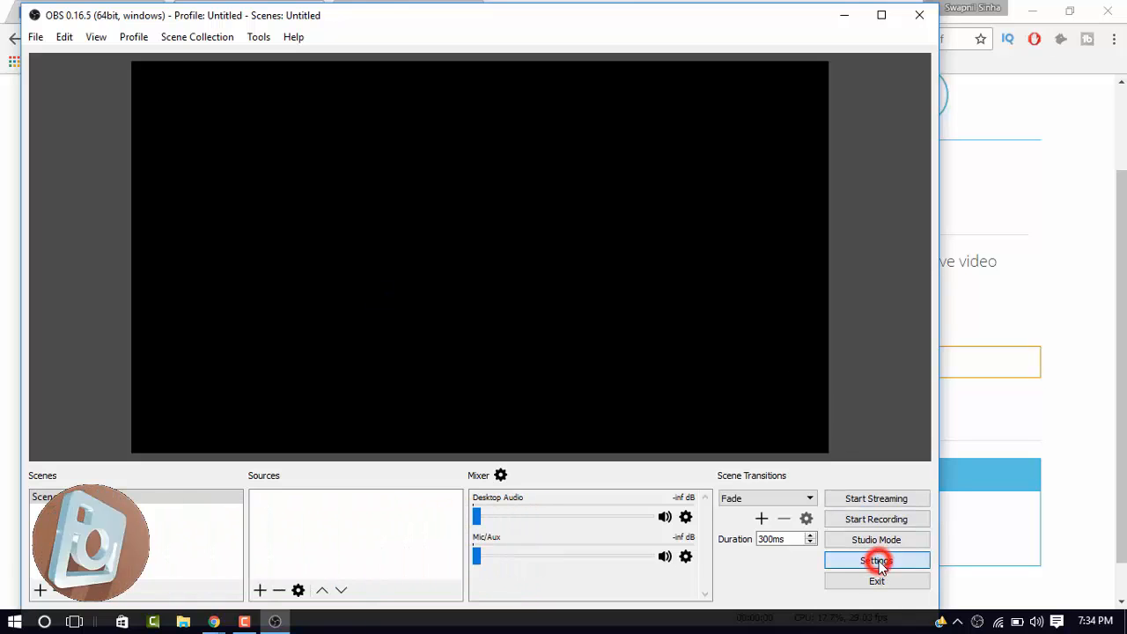
pyautogui.click(875, 560)
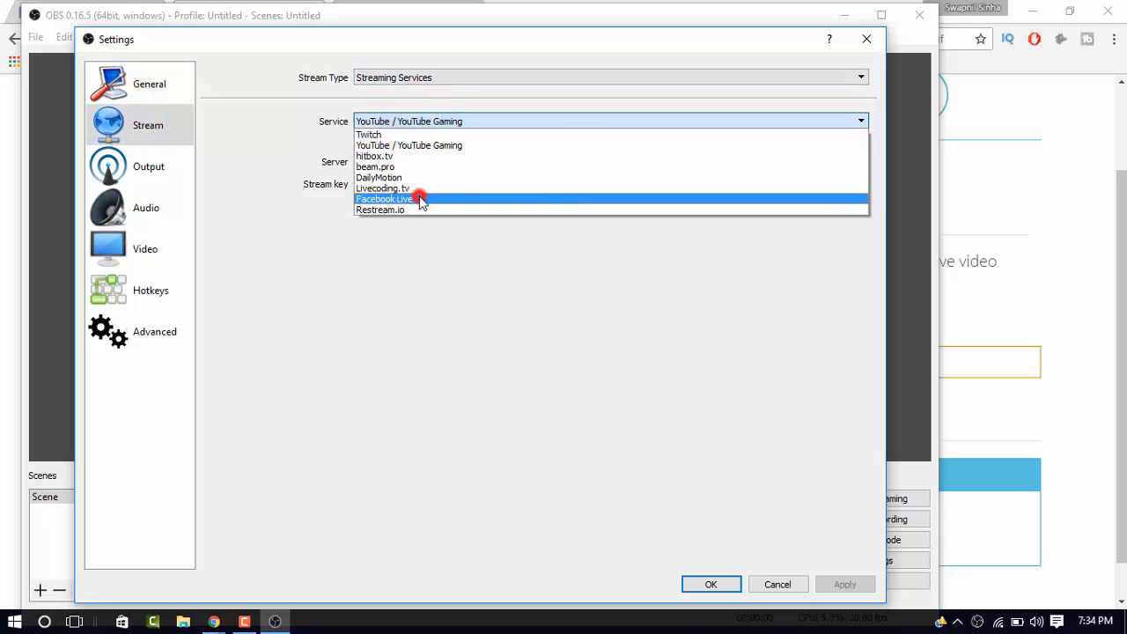
pyautogui.click(383, 197)
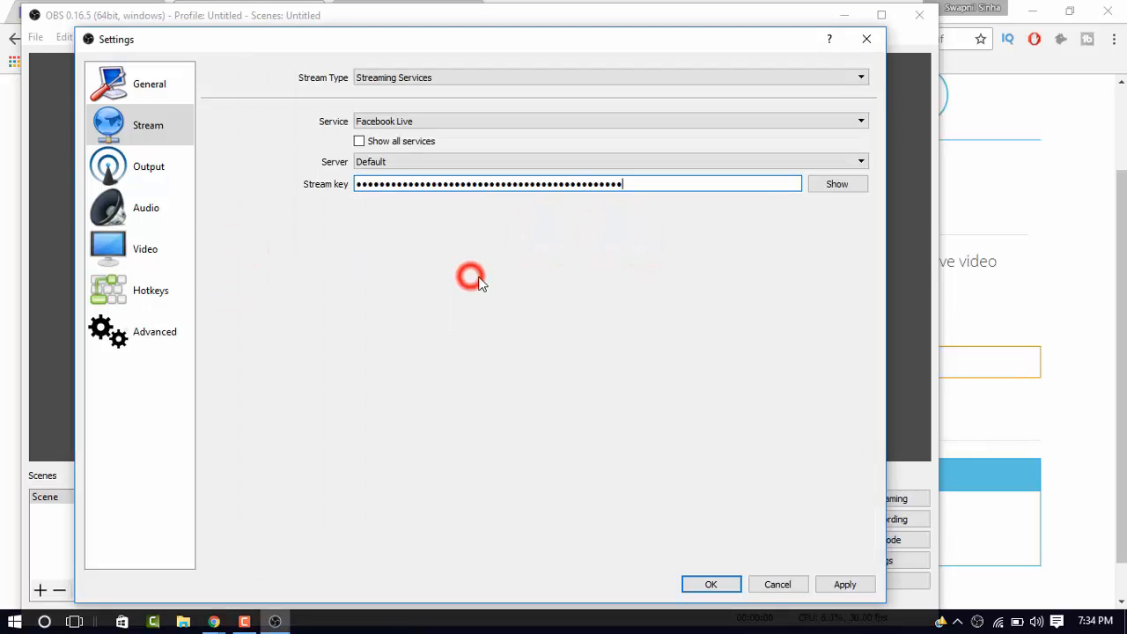
pyautogui.click(711, 585)
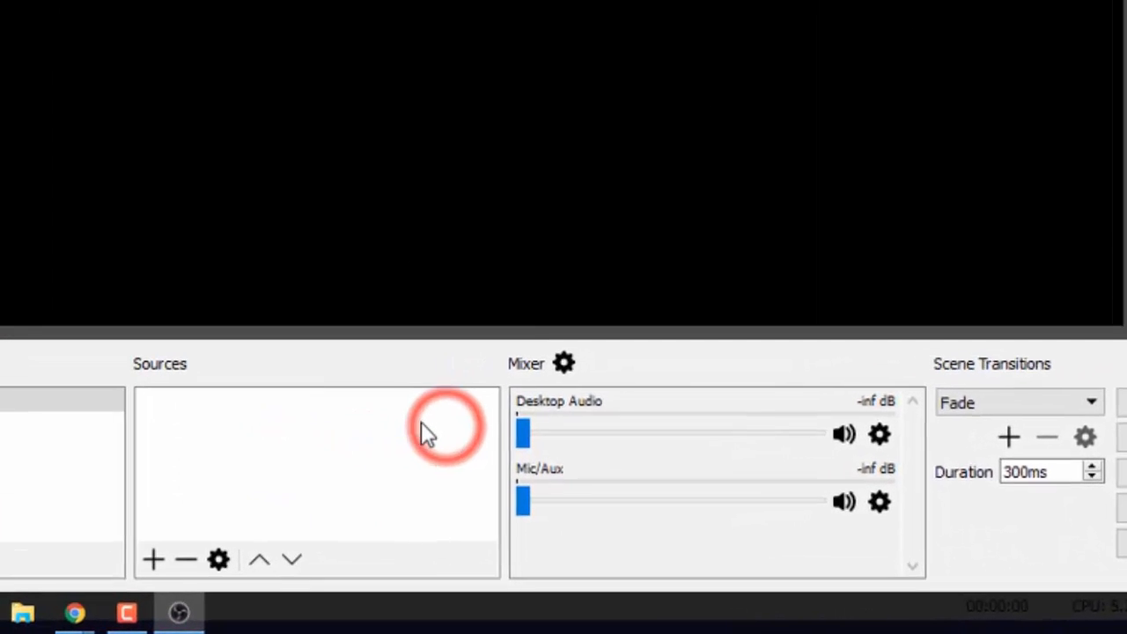
# Add a browser source 'fb live' showing the poll URL with width and height set, and start streaming.
pyautogui.click(151, 559)
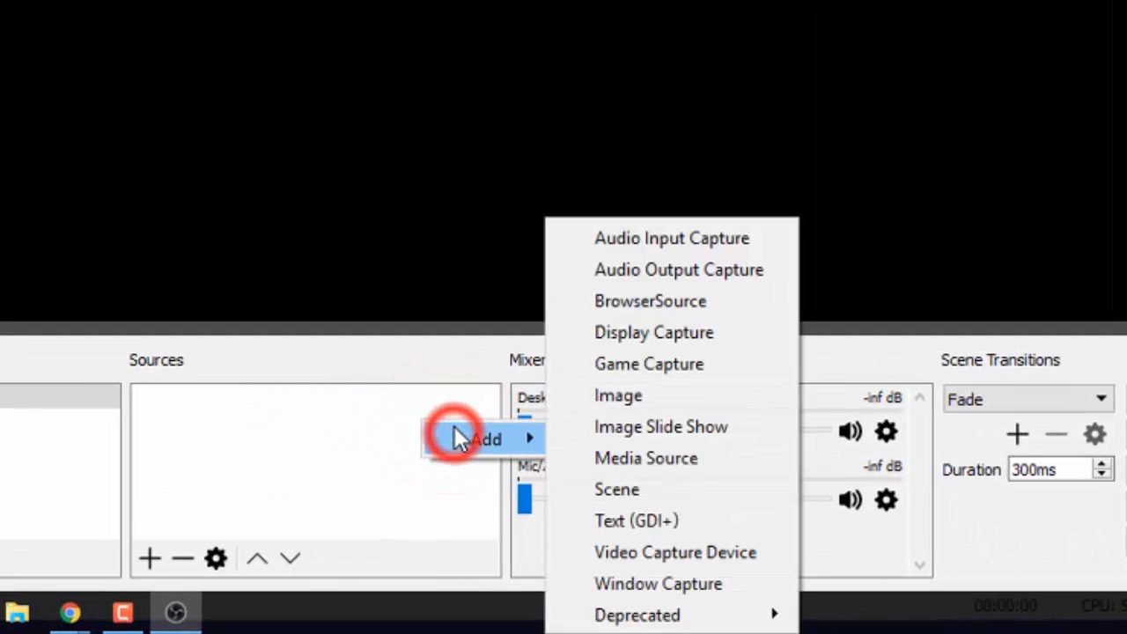
pyautogui.click(650, 299)
pyautogui.write('fb')
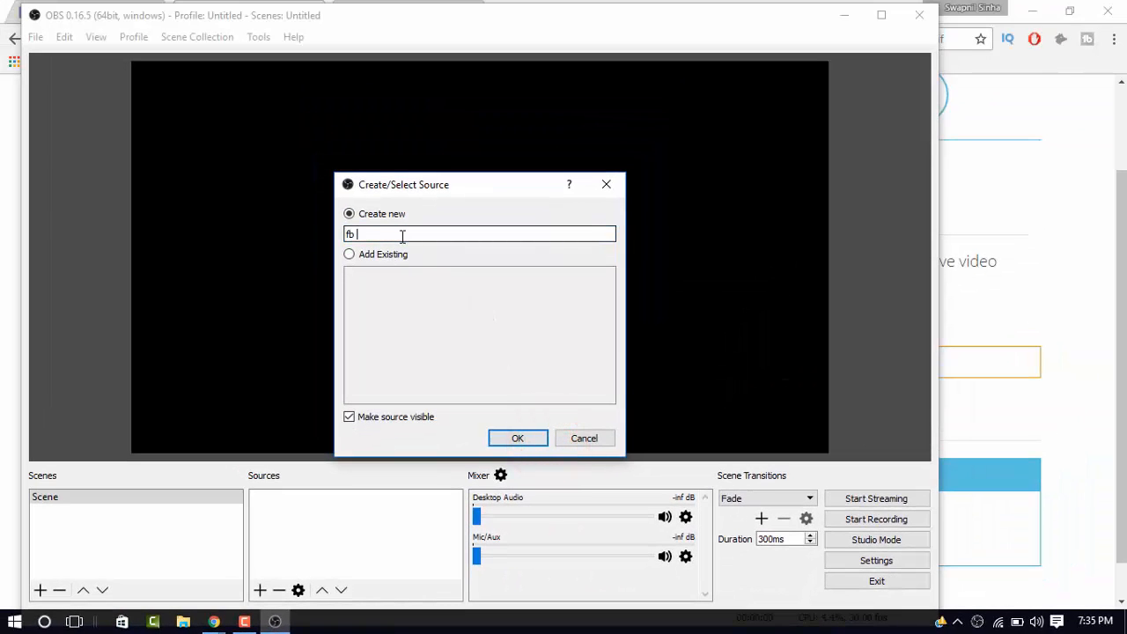
pyautogui.click(517, 437)
pyautogui.write('7')
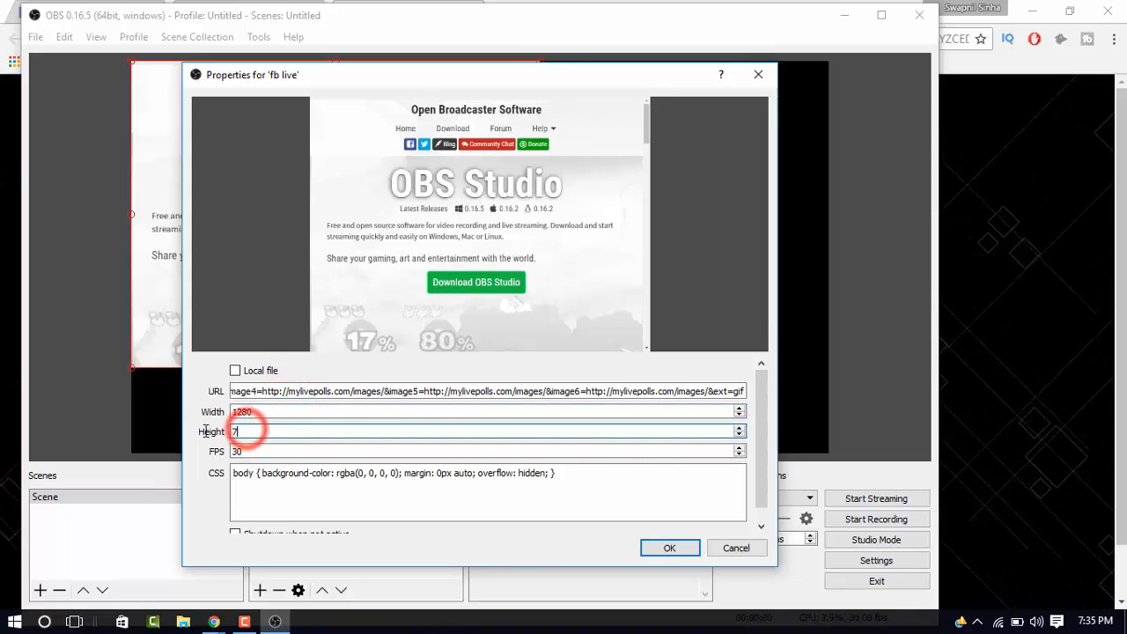
pyautogui.click(669, 547)
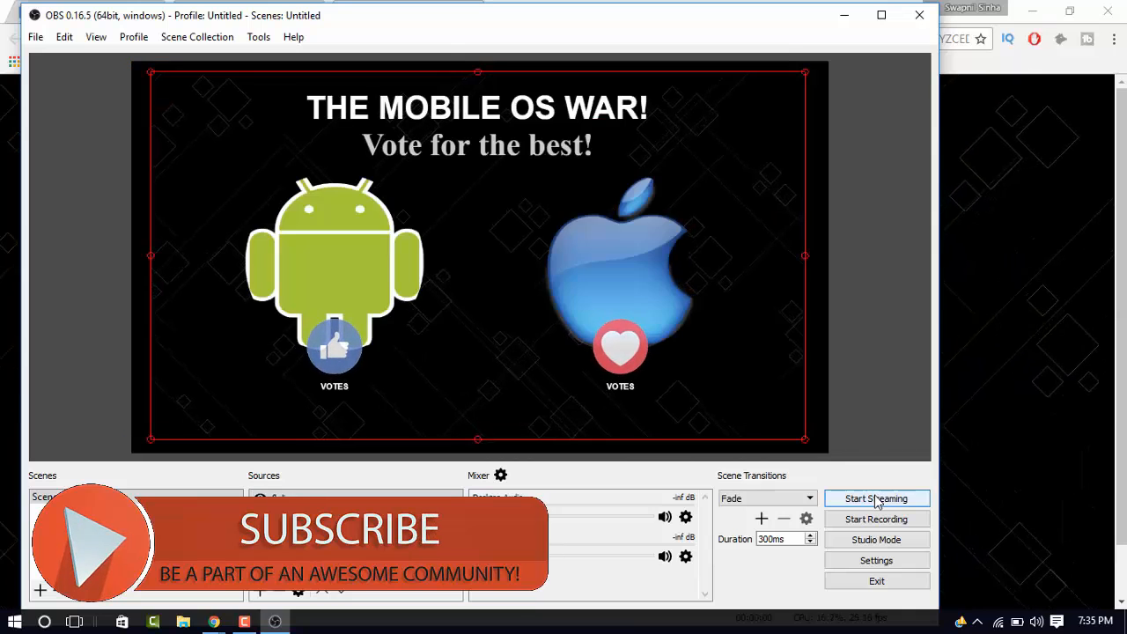
pyautogui.click(875, 498)
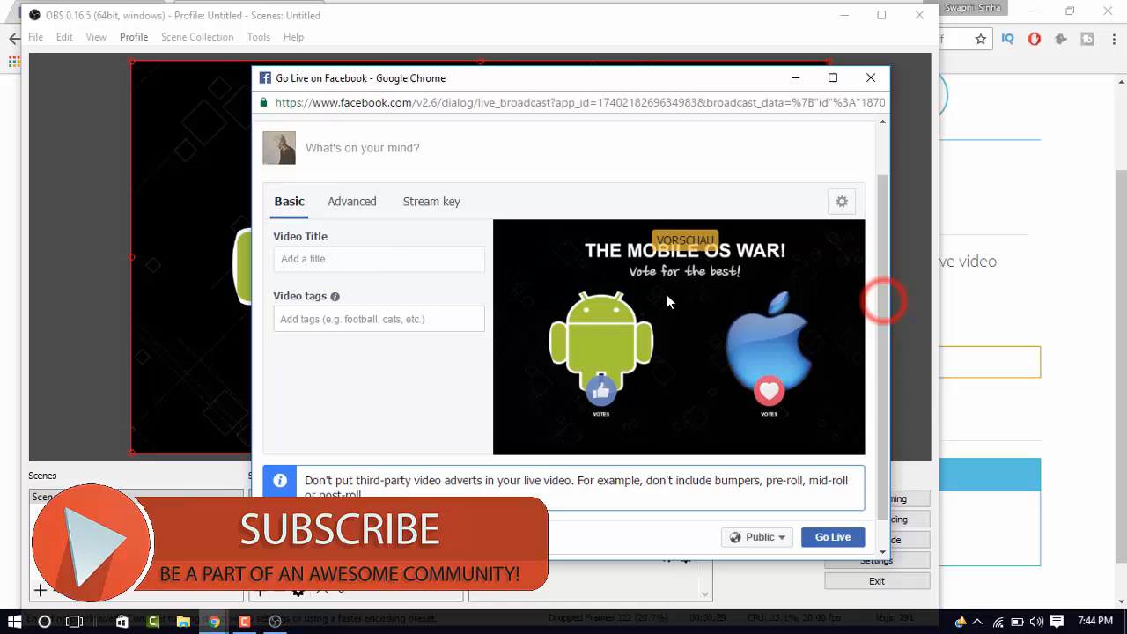
# Title the broadcast 'The OS War', tag it android and apple, and write 'Vote for the best'.
pyautogui.write('The OS War')
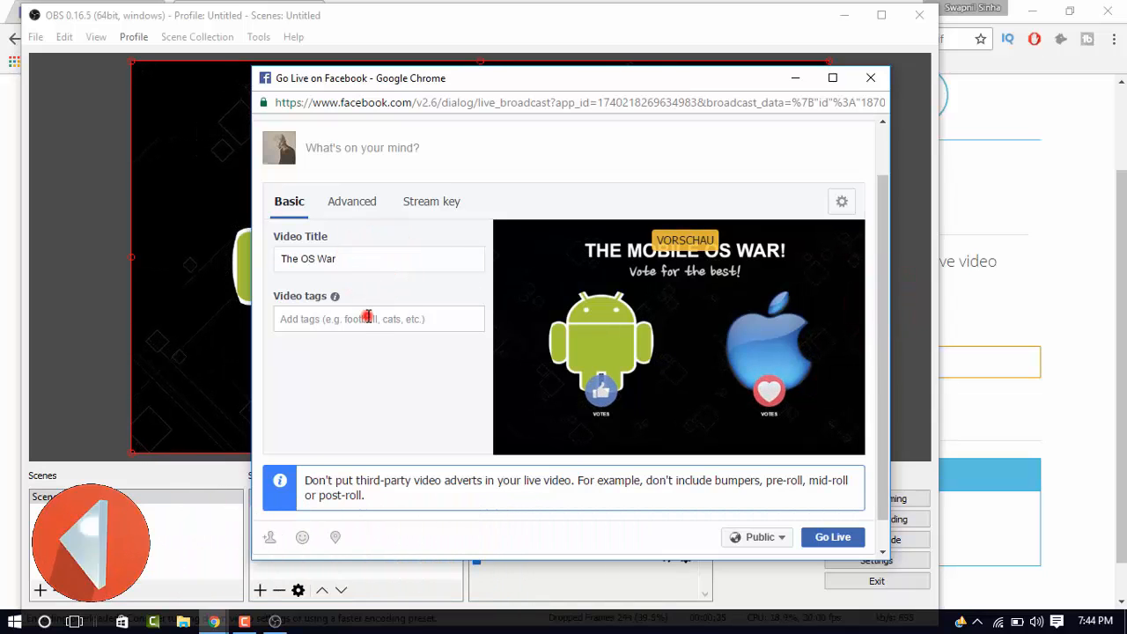
pyautogui.write('android')
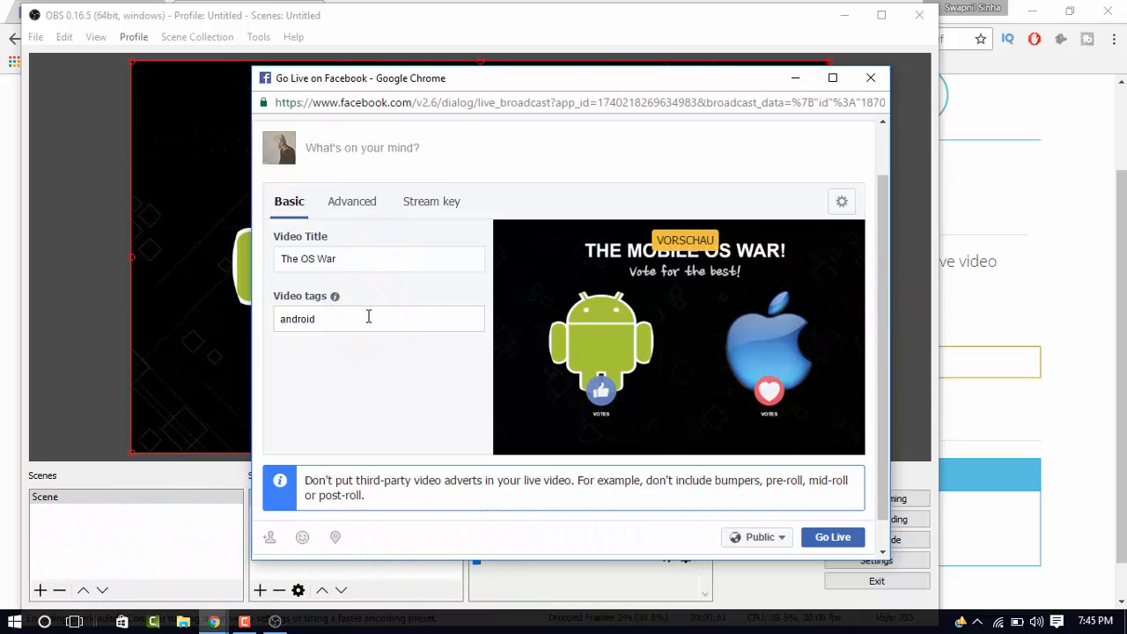
pyautogui.write('Vote for the best')
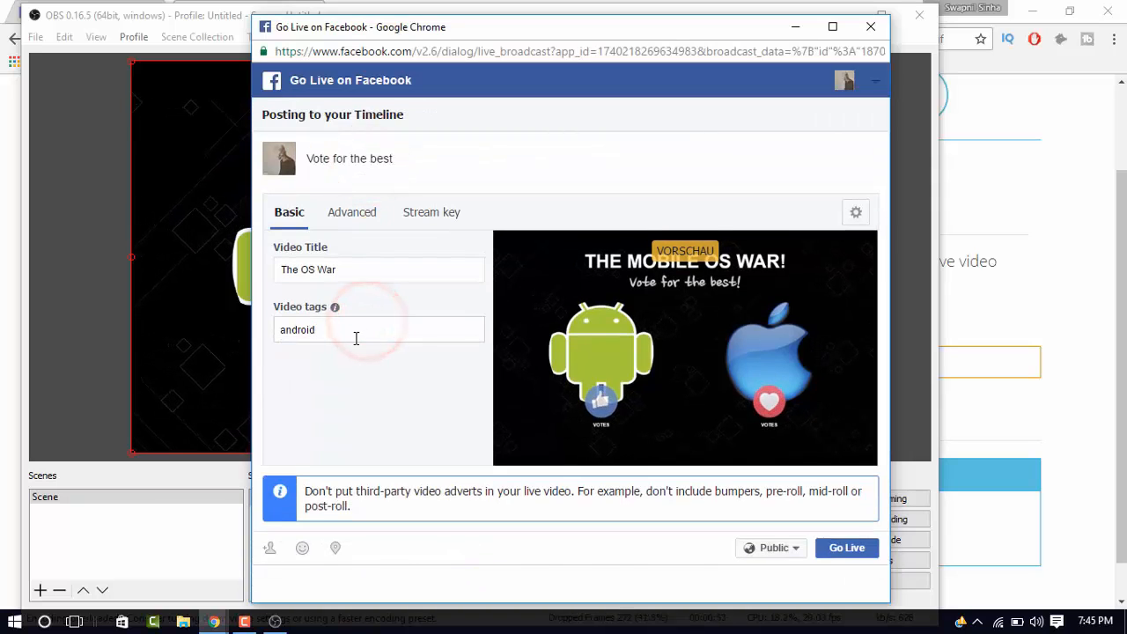
pyautogui.write('apple')
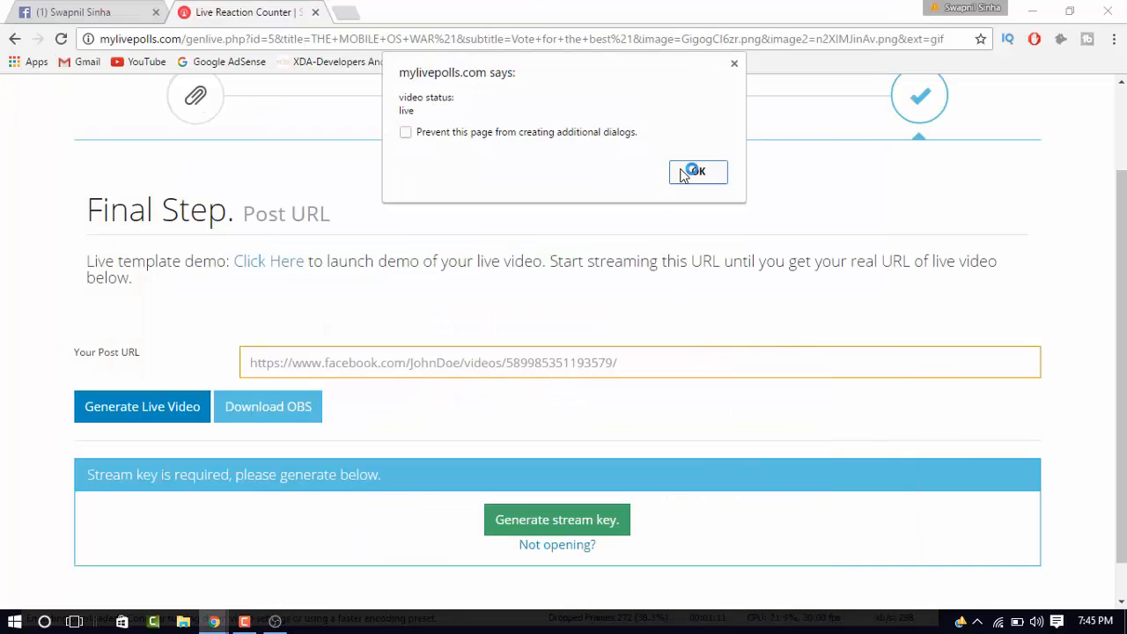
# Dismiss the status alert, enter the Facebook video URL and generate the live video.
pyautogui.click(698, 173)
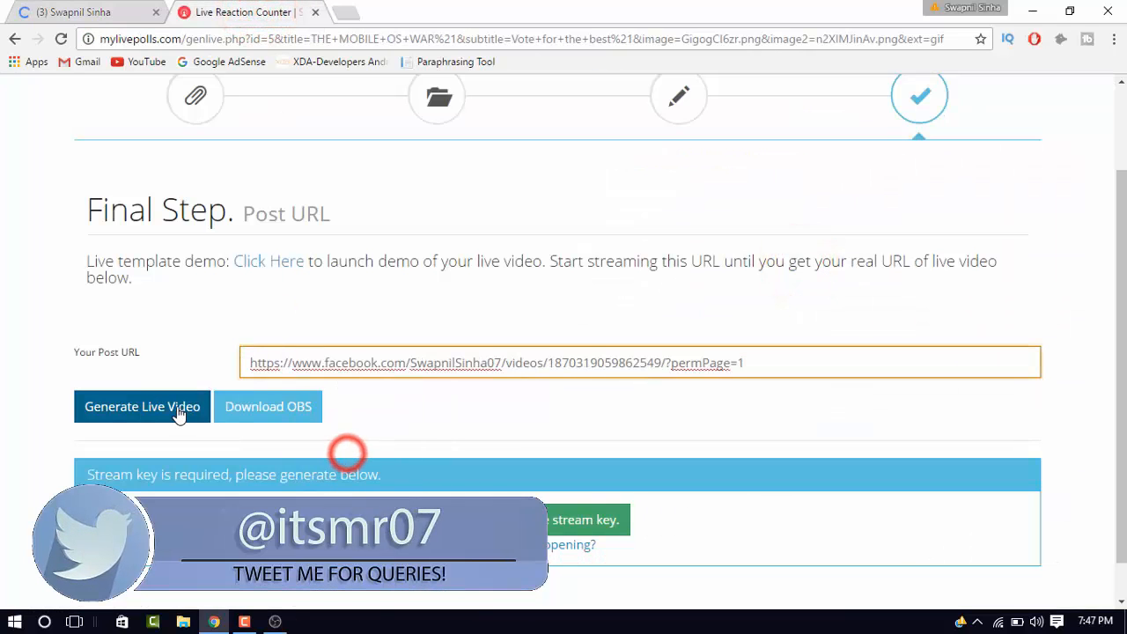
pyautogui.click(141, 405)
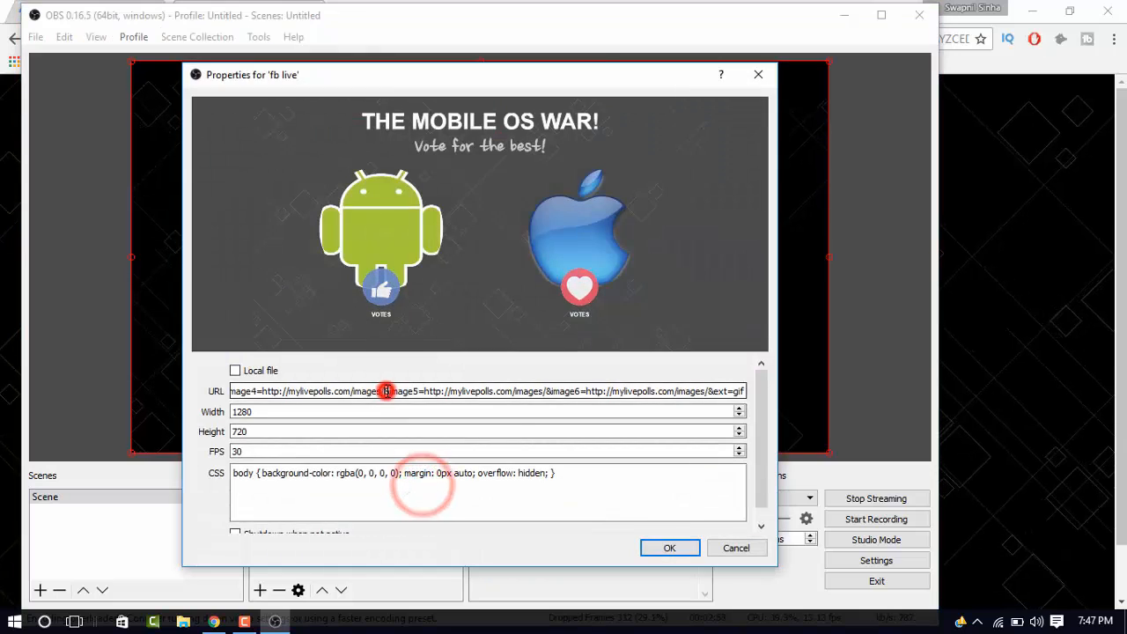
# Confirm the fb live browser source's updated poll URL in its properties.
pyautogui.click(669, 547)
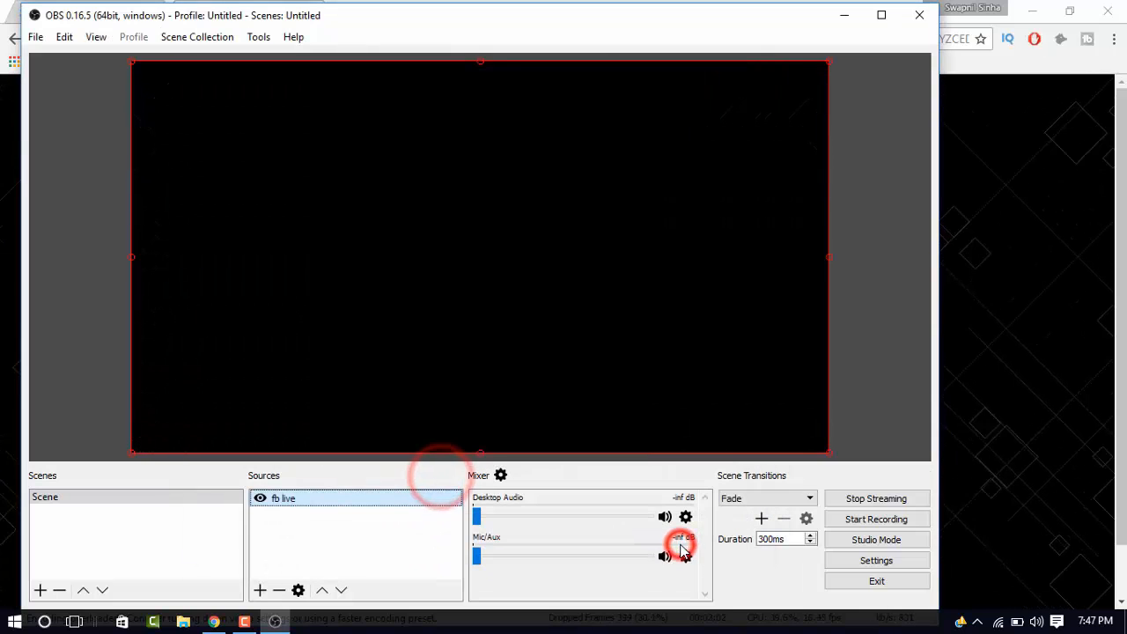